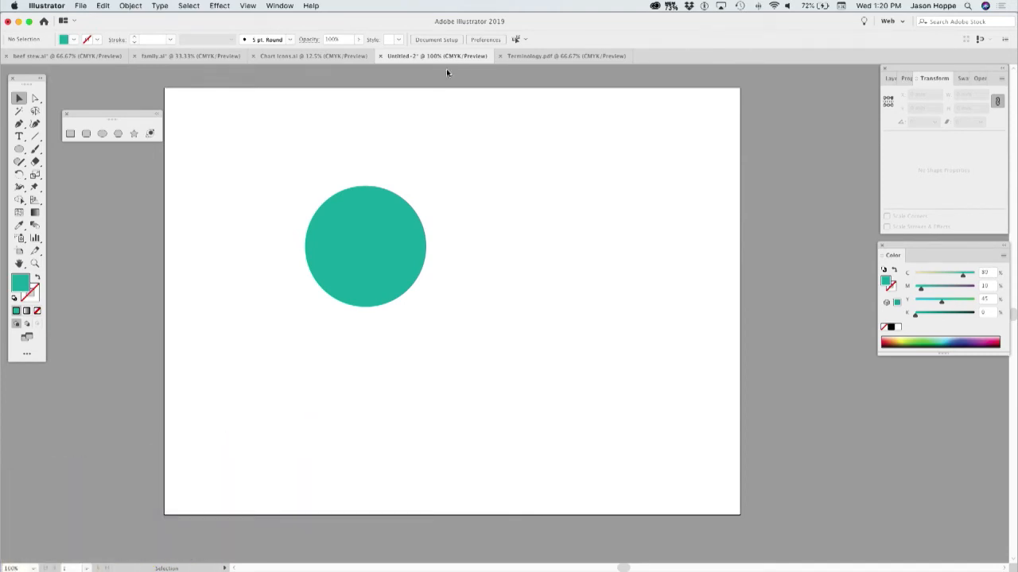
# - Select the teal circle and drag its pie widget to cut a wedge at 26.57°
pyautogui.click(366, 247)
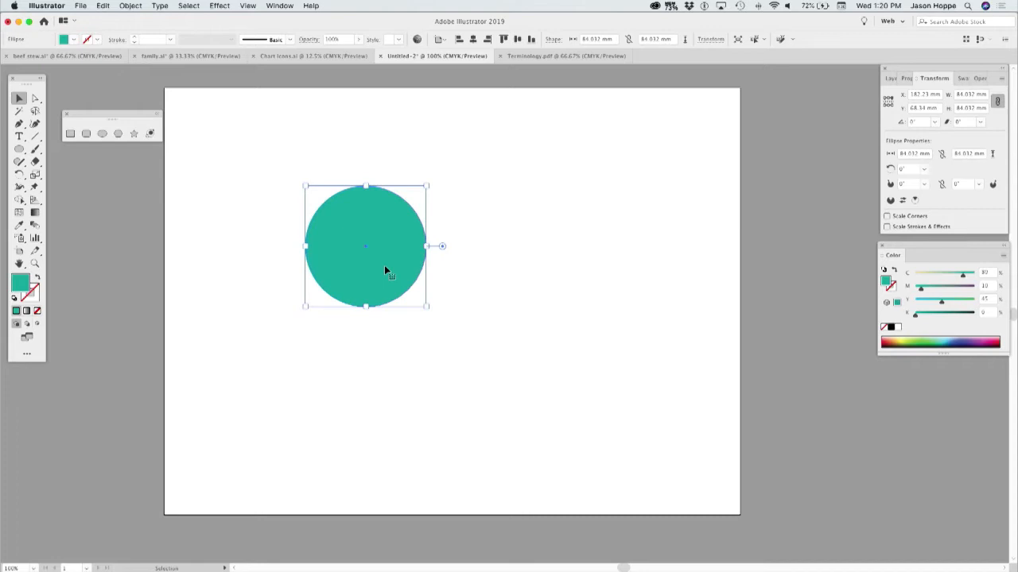
pyautogui.moveTo(399, 276)
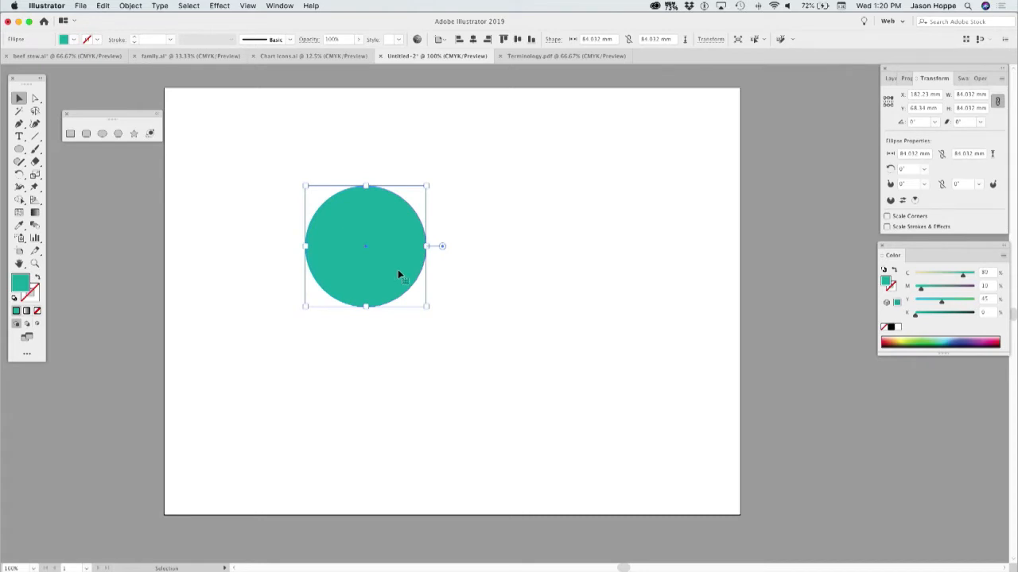
pyautogui.moveTo(443, 251)
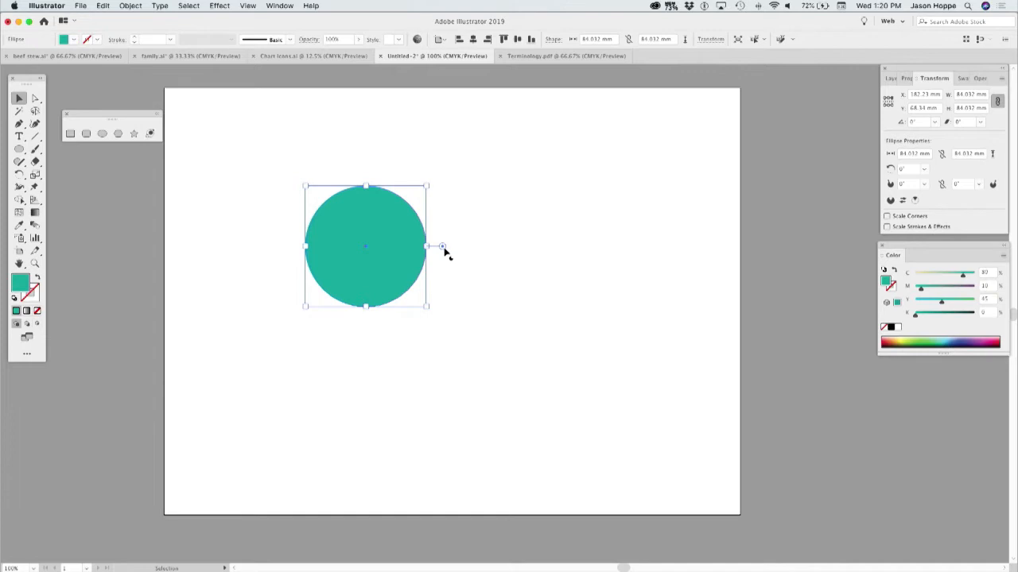
pyautogui.moveTo(442, 247); pyautogui.dragTo(435, 213)
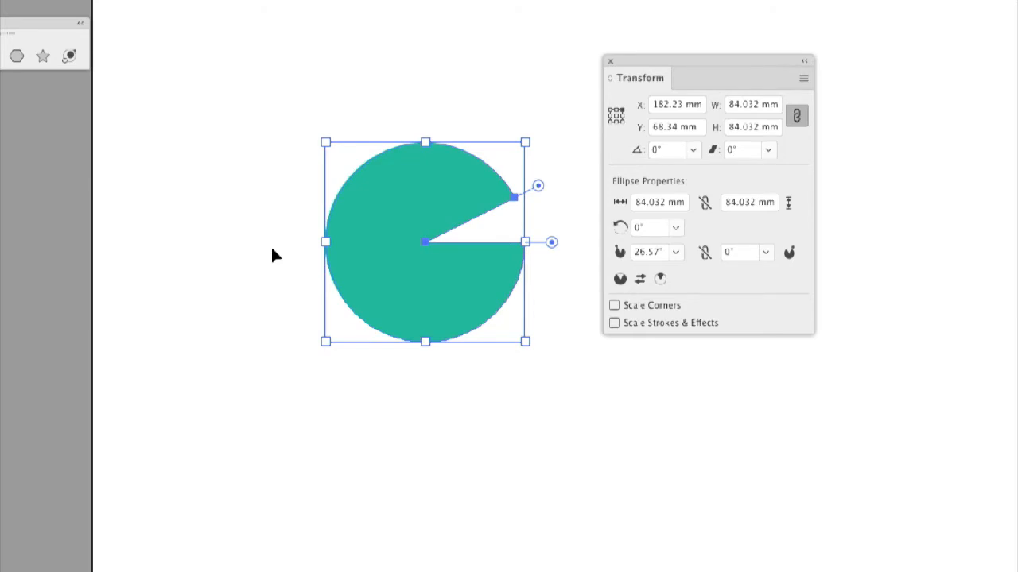
pyautogui.moveTo(326, 250)
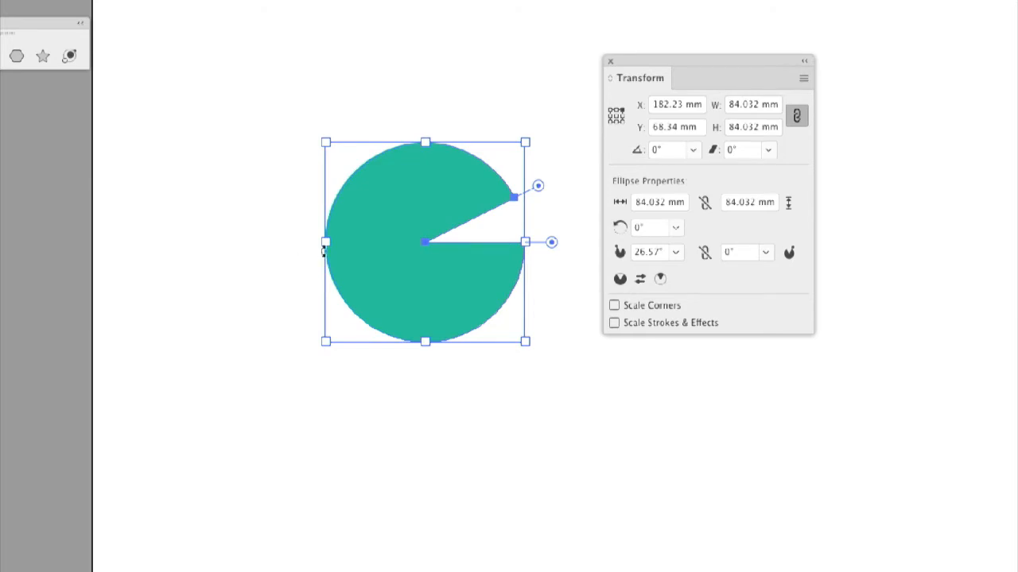
# - Drag the pie widget handle around the top until the start angle reads 142.61°
pyautogui.moveTo(538, 186); pyautogui.dragTo(332, 156)
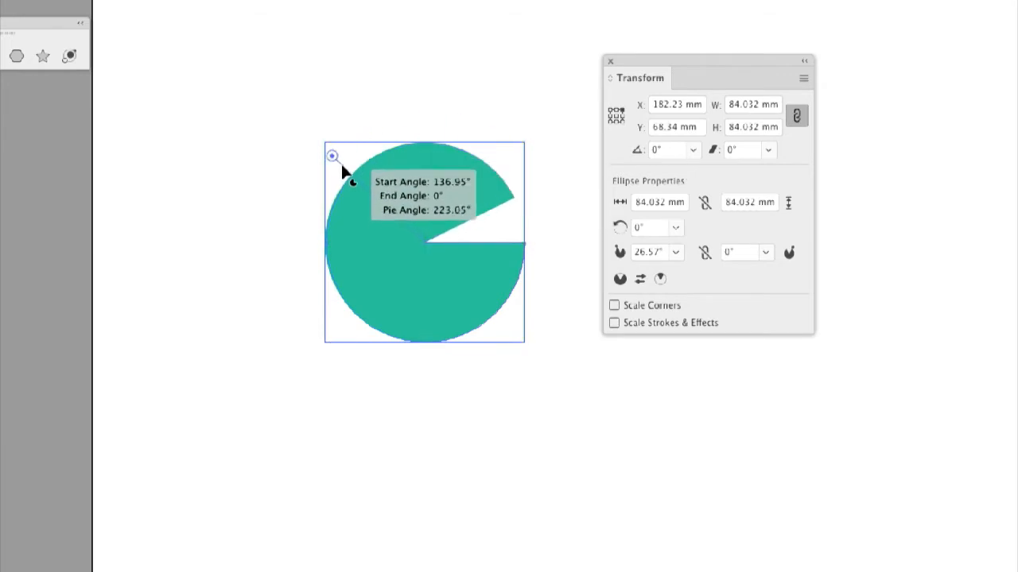
pyautogui.moveTo(332, 156); pyautogui.dragTo(320, 169)
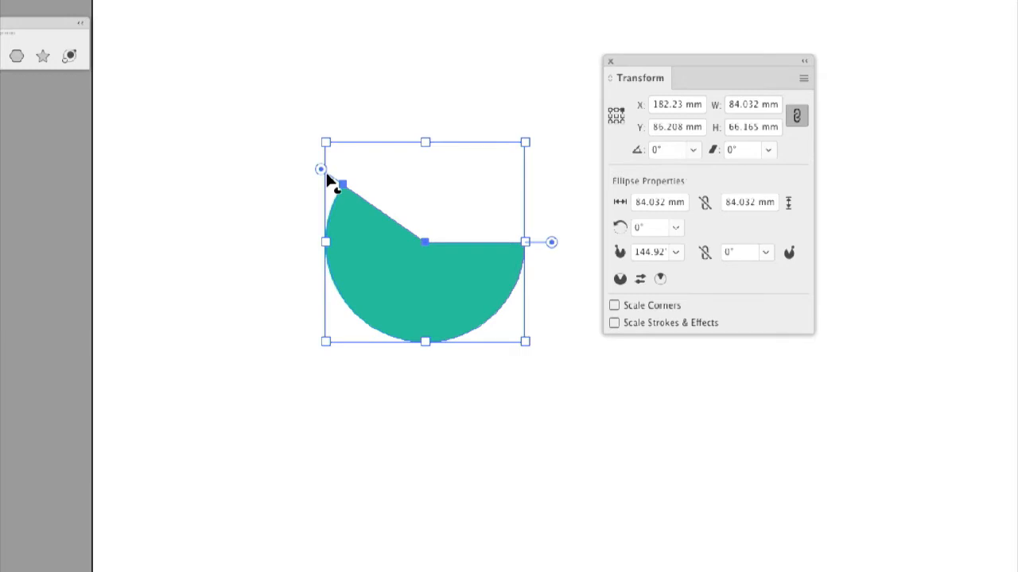
pyautogui.moveTo(340, 184); pyautogui.dragTo(333, 155)
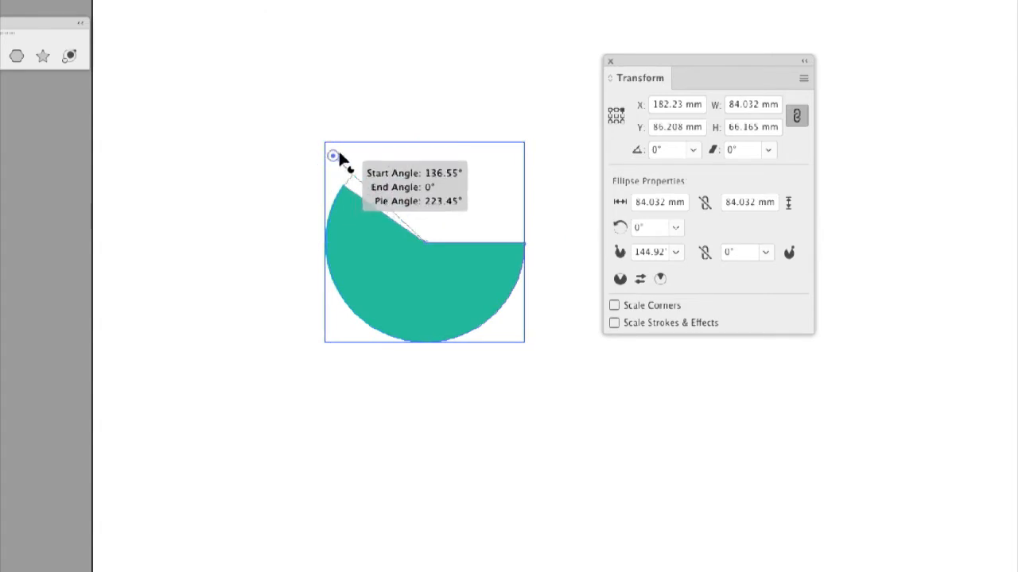
pyautogui.moveTo(332, 156); pyautogui.dragTo(322, 167)
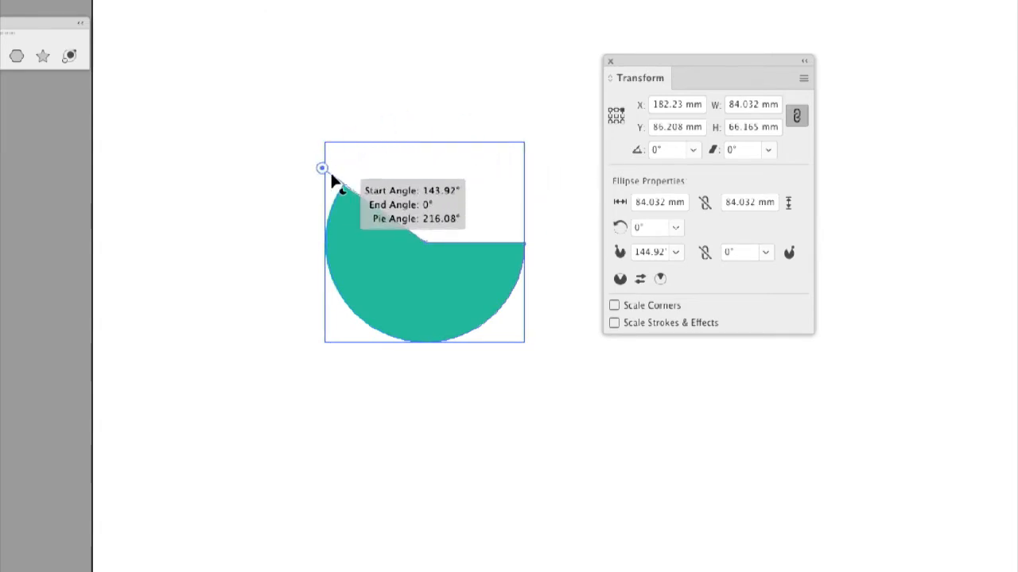
pyautogui.moveTo(322, 167); pyautogui.dragTo(324, 165)
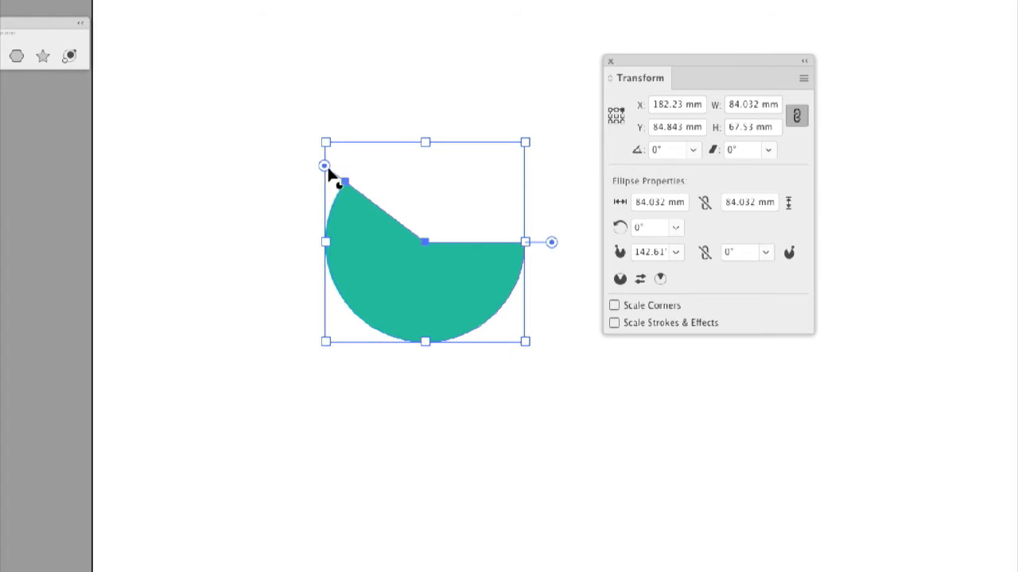
# - Drag the pie handle back to bring the start angle to 131.55°
pyautogui.moveTo(324, 166); pyautogui.dragTo(340, 149)
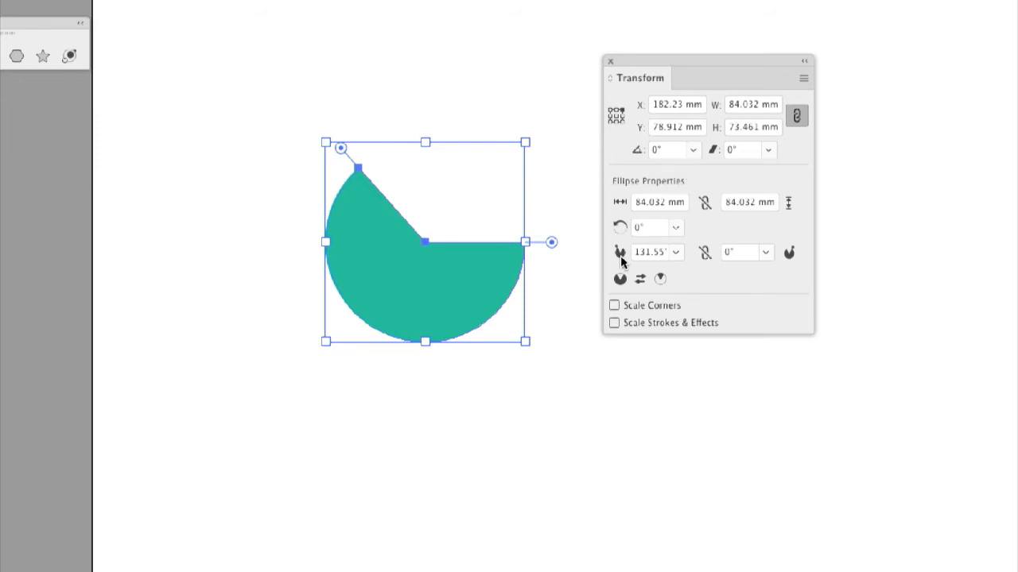
# - Enter 65*3.6 in the Pie Start Angle field for a 234° start angle
pyautogui.click(650, 252)
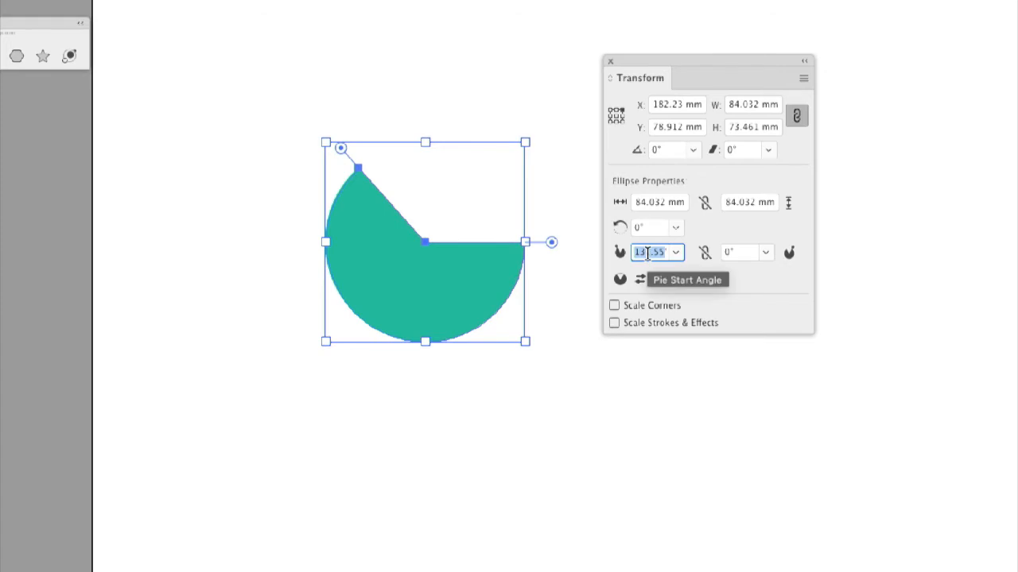
pyautogui.write('65*3.6')
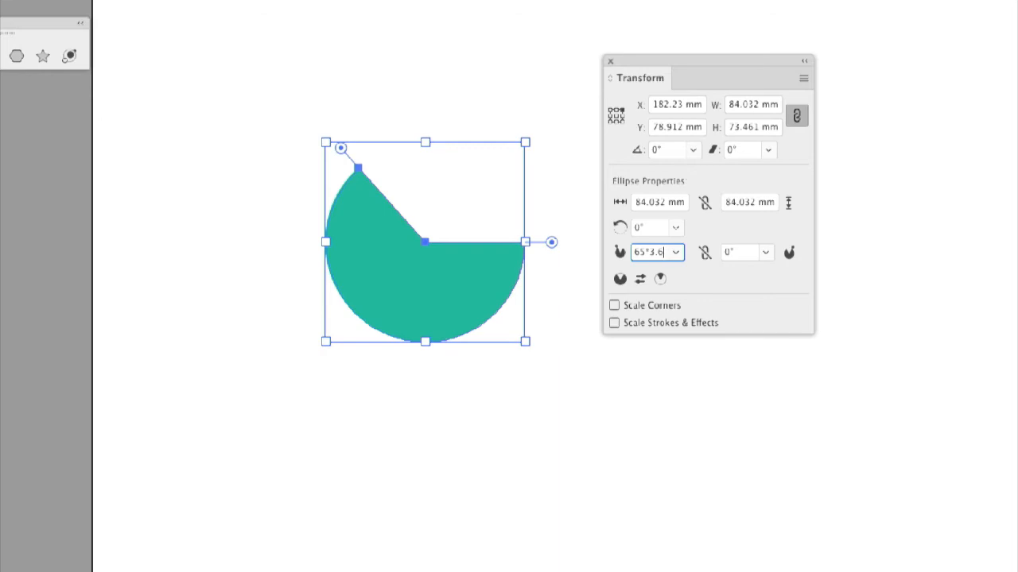
pyautogui.write('234°')
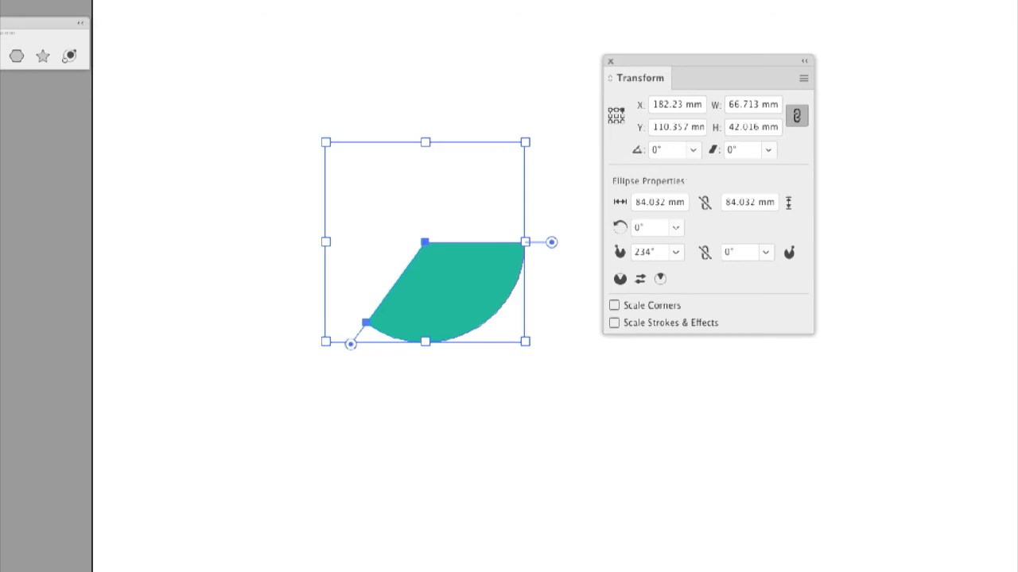
pyautogui.moveTo(658, 302)
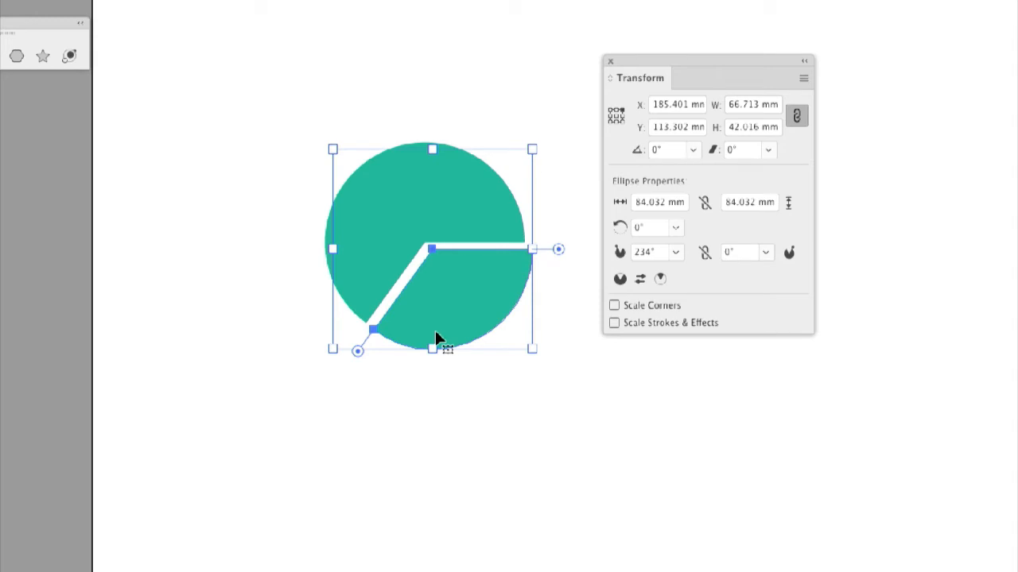
pyautogui.moveTo(443, 323)
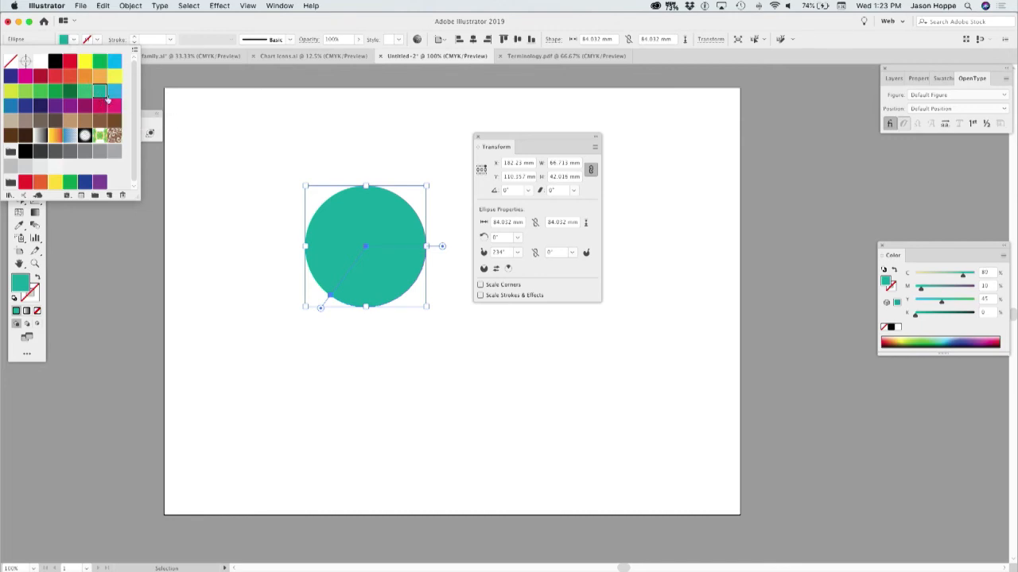
pyautogui.moveTo(100, 99)
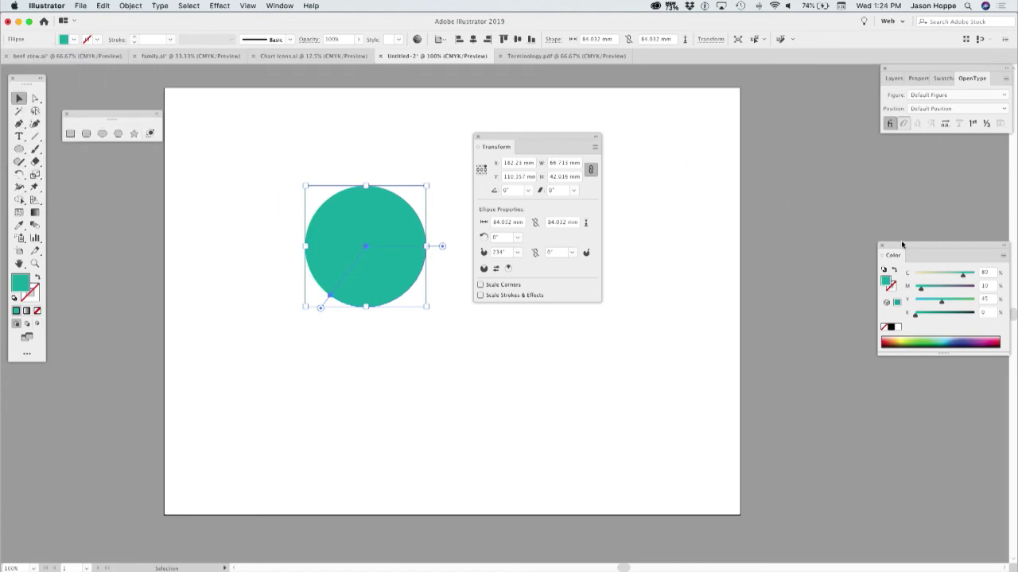
# - Make the teal swatch (C=80 M=10 Y=45 K=0) global via Swatch Options
pyautogui.moveTo(892, 255); pyautogui.dragTo(650, 193)
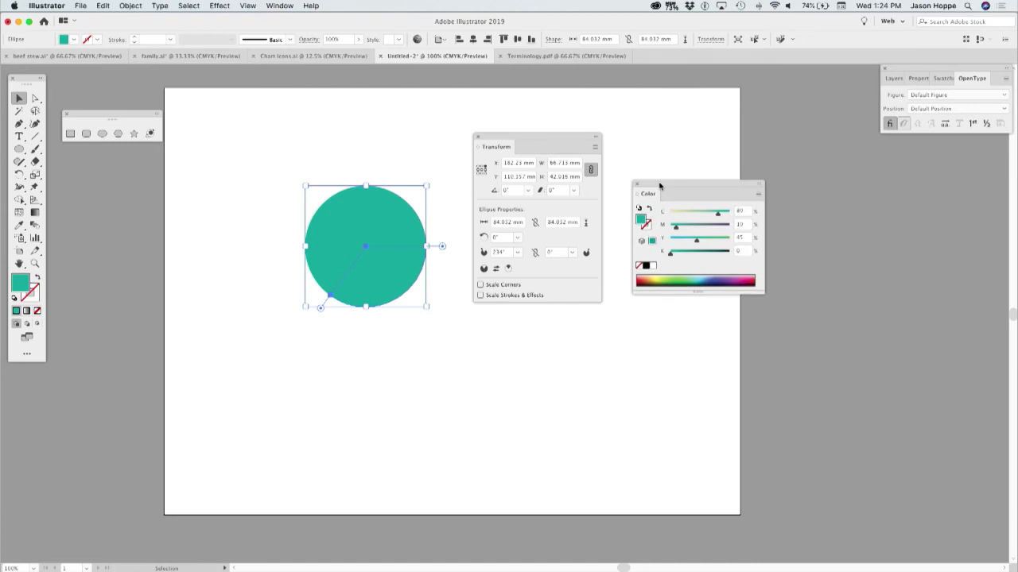
pyautogui.moveTo(184, 147)
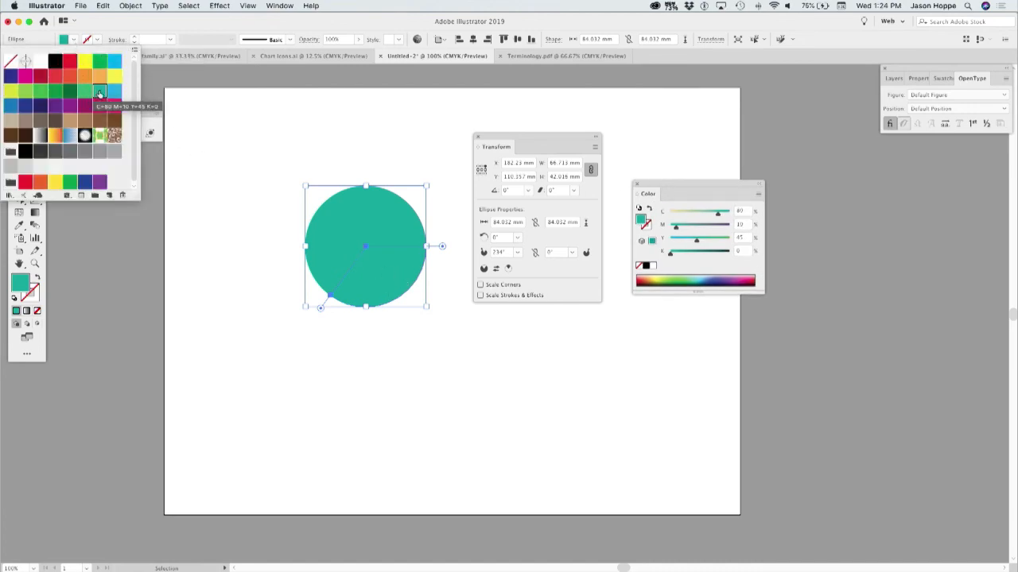
pyautogui.doubleClick(99, 90)
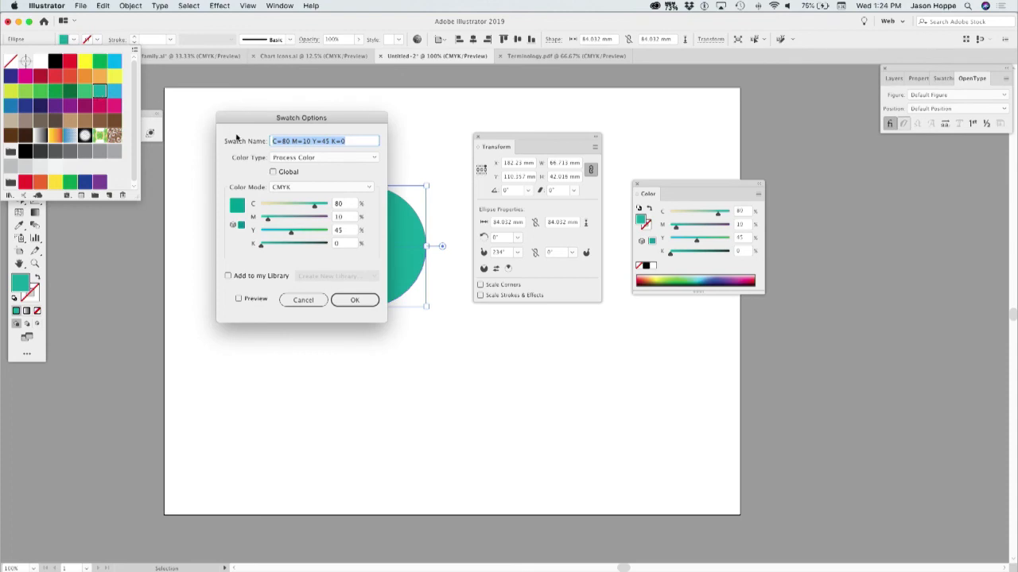
pyautogui.click(273, 171)
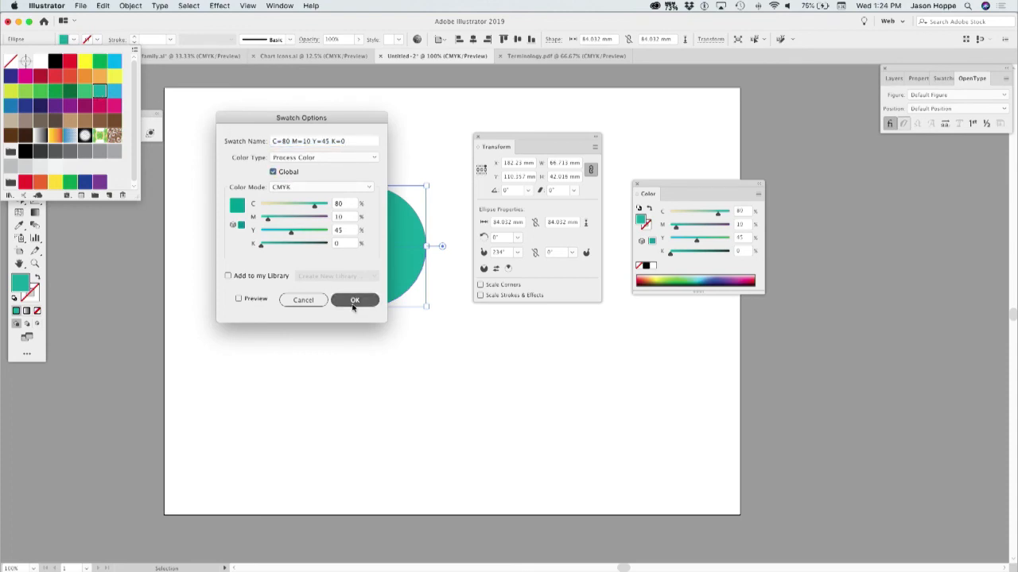
pyautogui.click(353, 299)
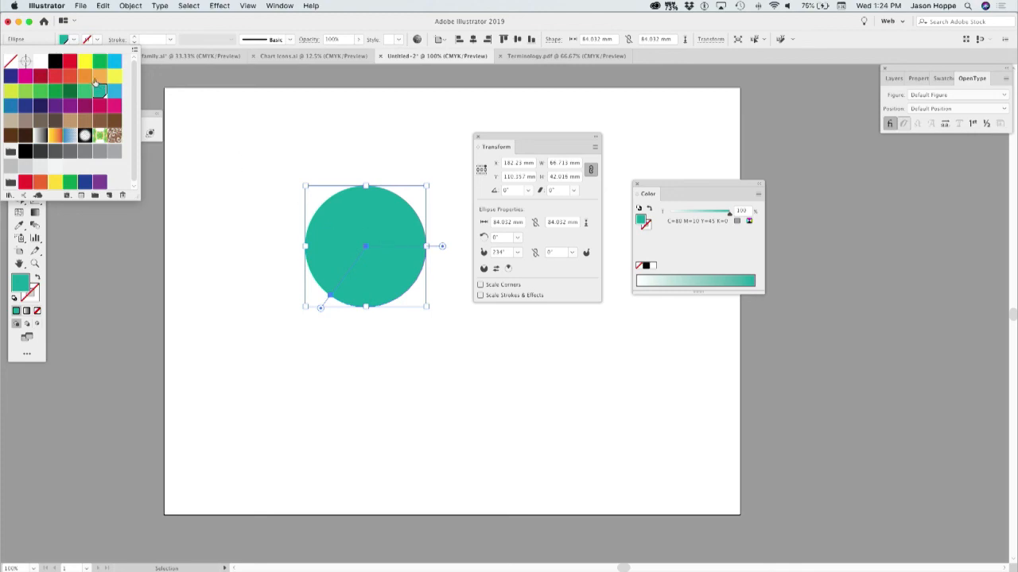
pyautogui.moveTo(98, 94)
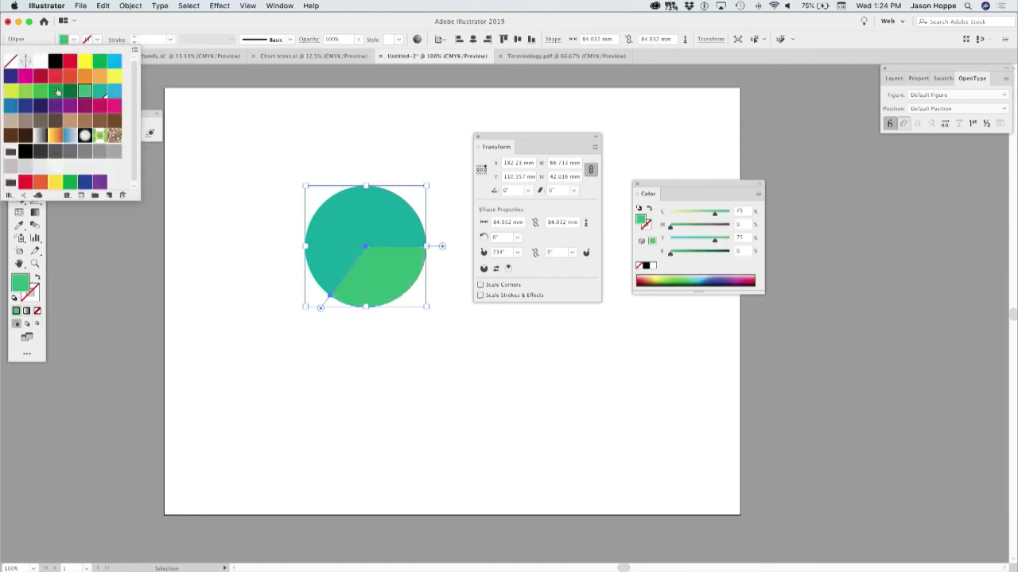
# - Try orange, then fill the lower-right wedge with green (C=85 M=10 Y=100 K=10)
pyautogui.click(99, 86)
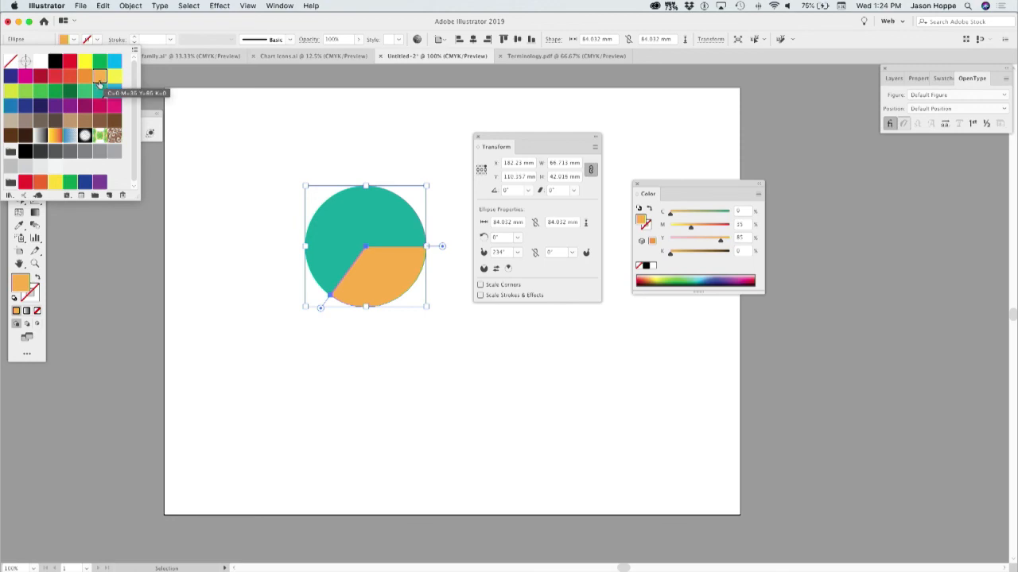
pyautogui.click(57, 93)
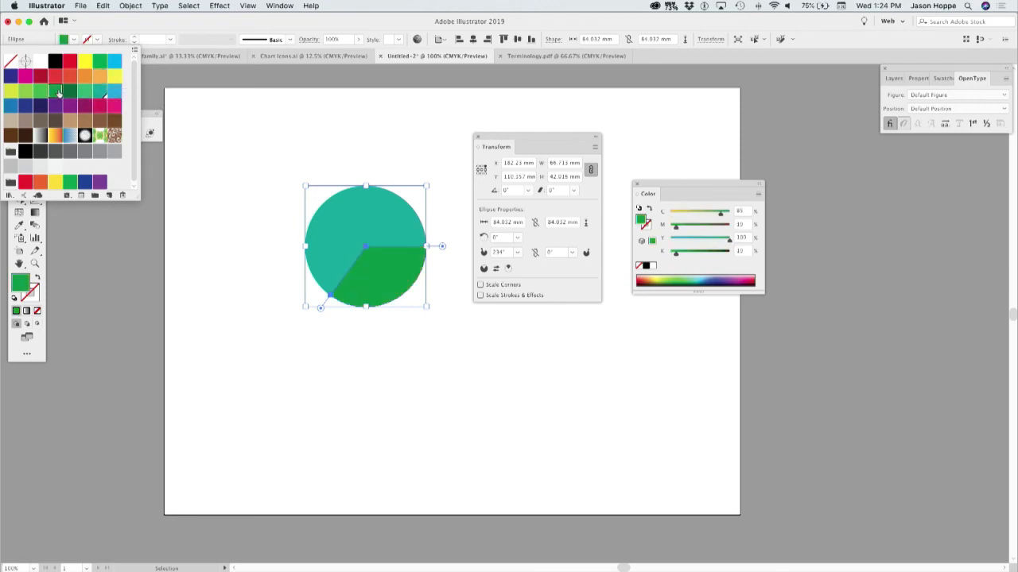